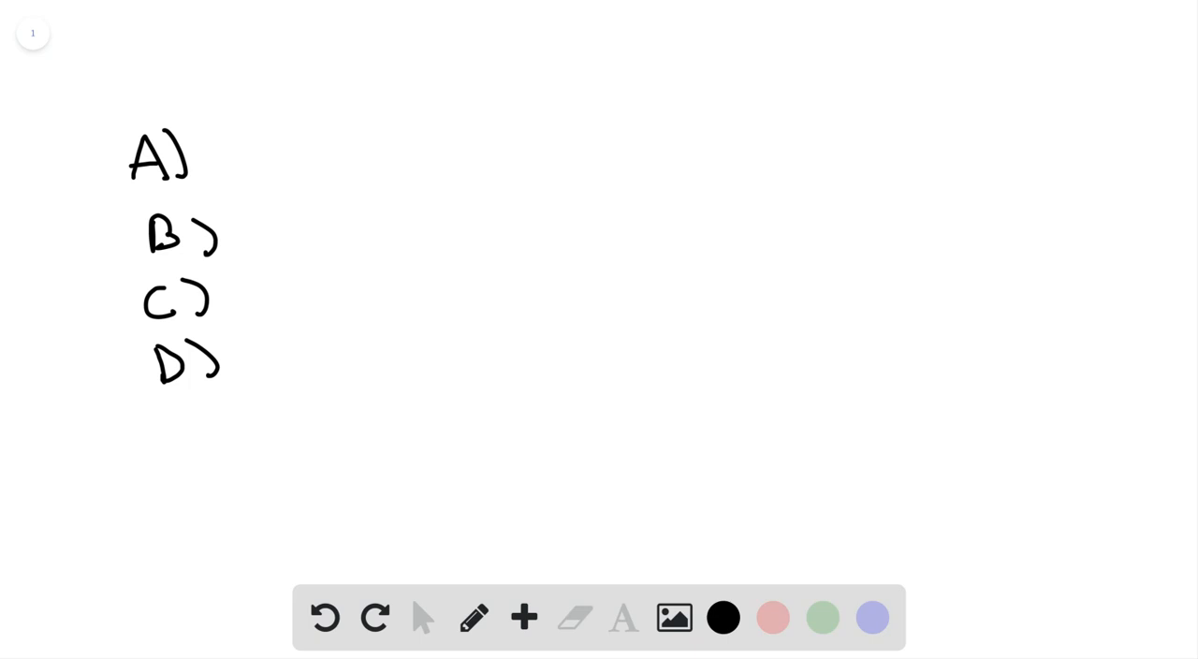
Write 'True' beside answer A with the pen
left_click_drag(242, 131, 241, 165)
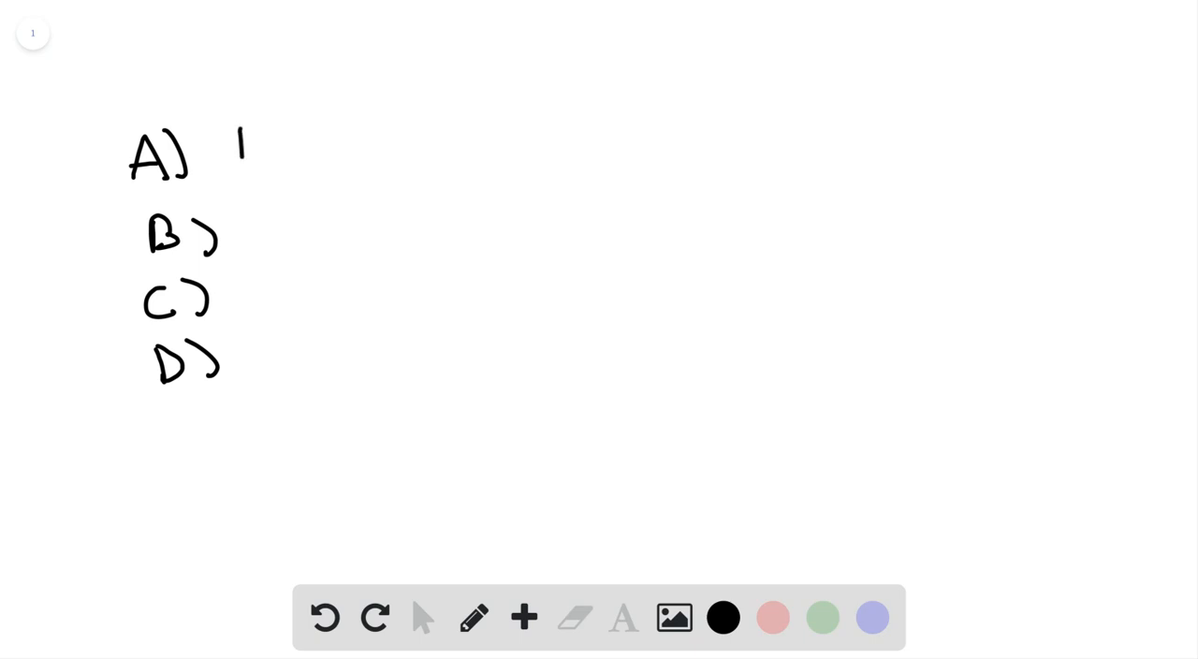
left_click_drag(225, 146, 333, 150)
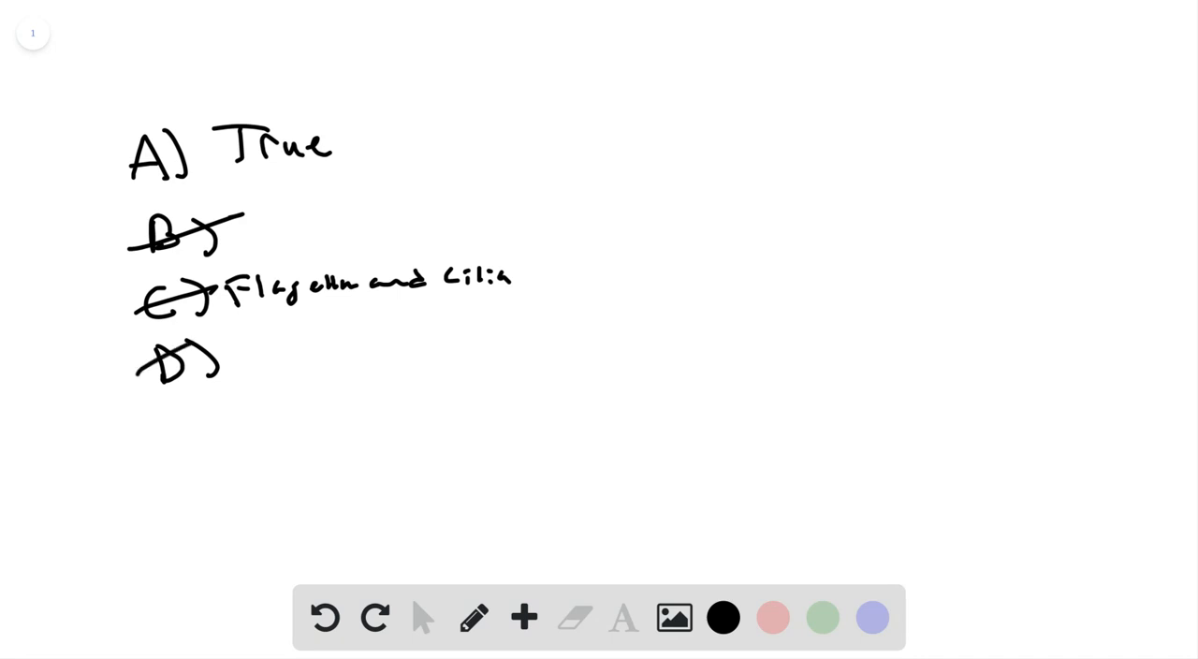
Circle answer A to mark it as the correct choice
left_click_drag(150, 122, 150, 196)
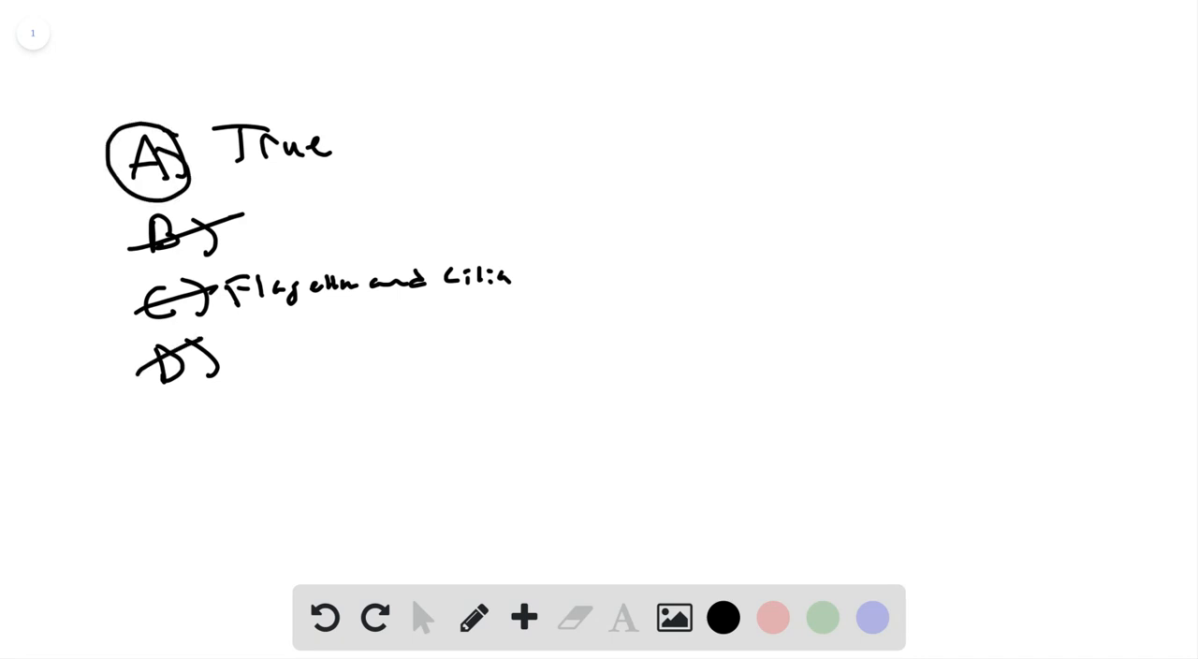